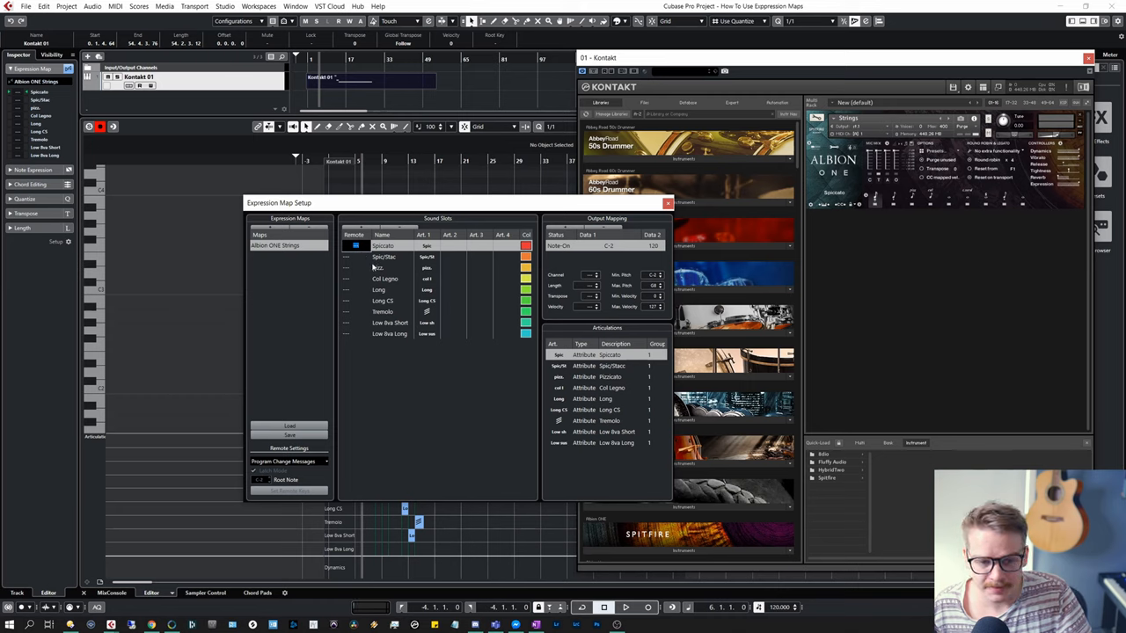
left_click(384, 257)
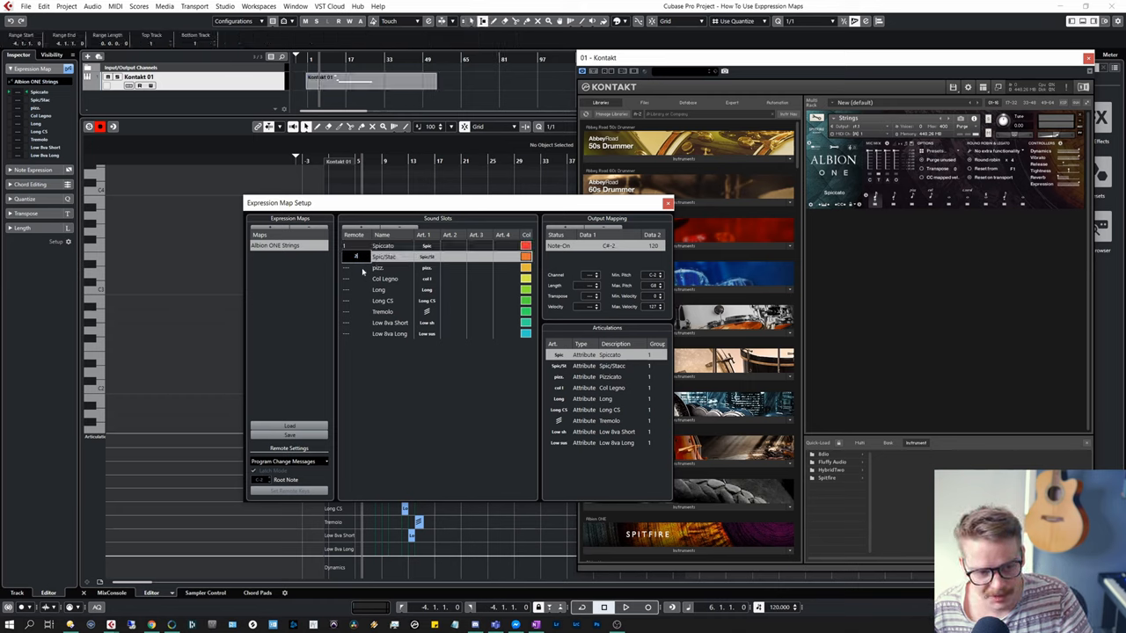
left_click(378, 288)
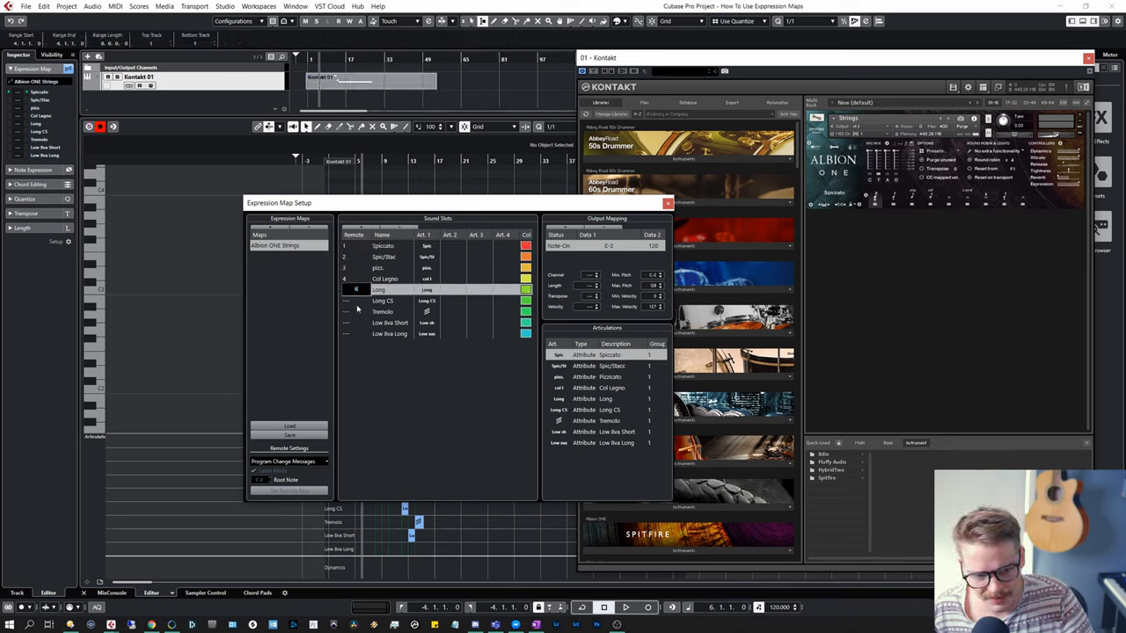
left_click(390, 322)
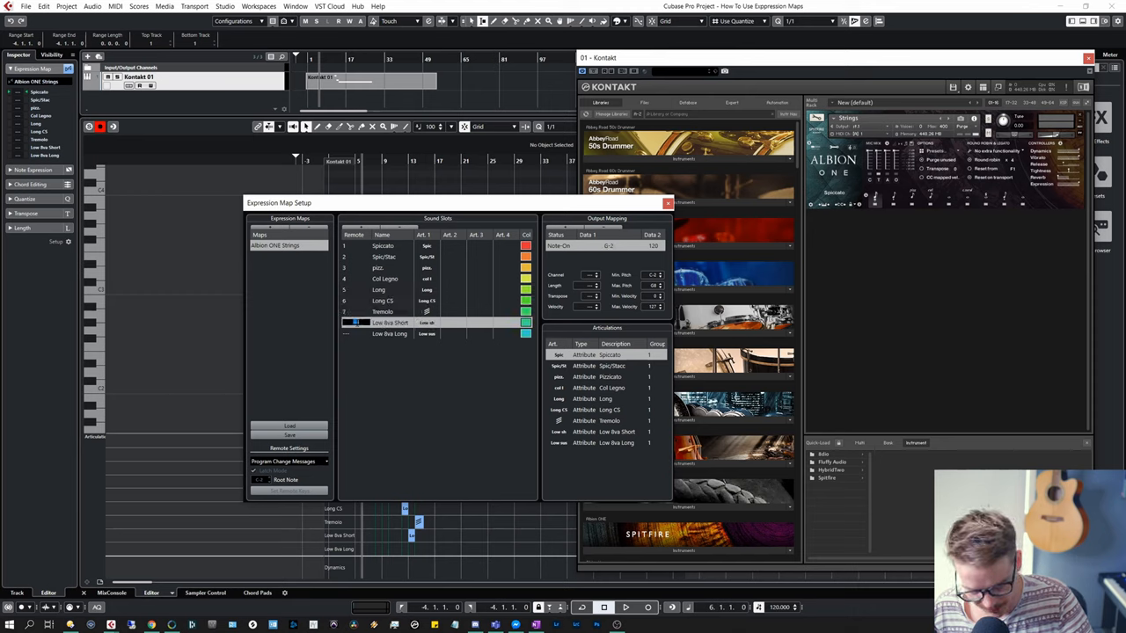
left_click(387, 334)
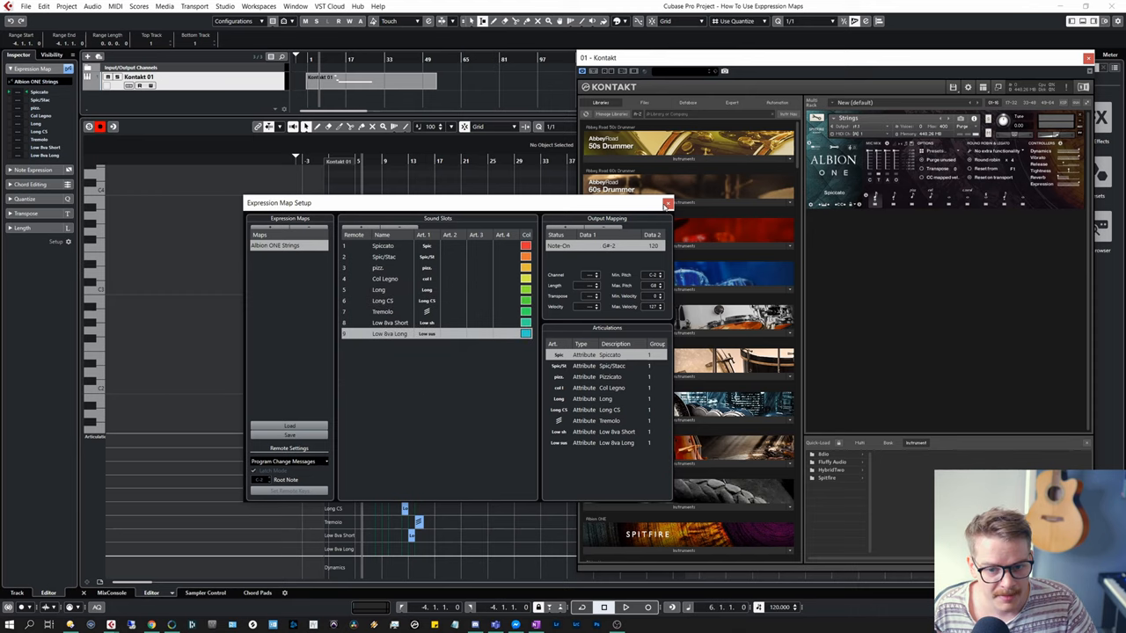